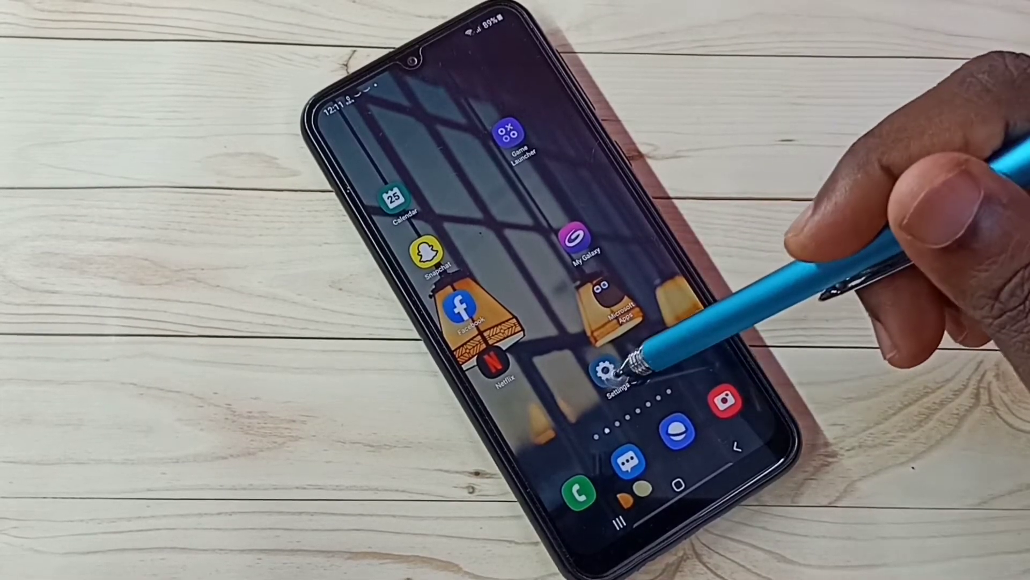
- Clear Device Personalisation Services data via Privacy, choosing how far back to clear
click(610, 371)
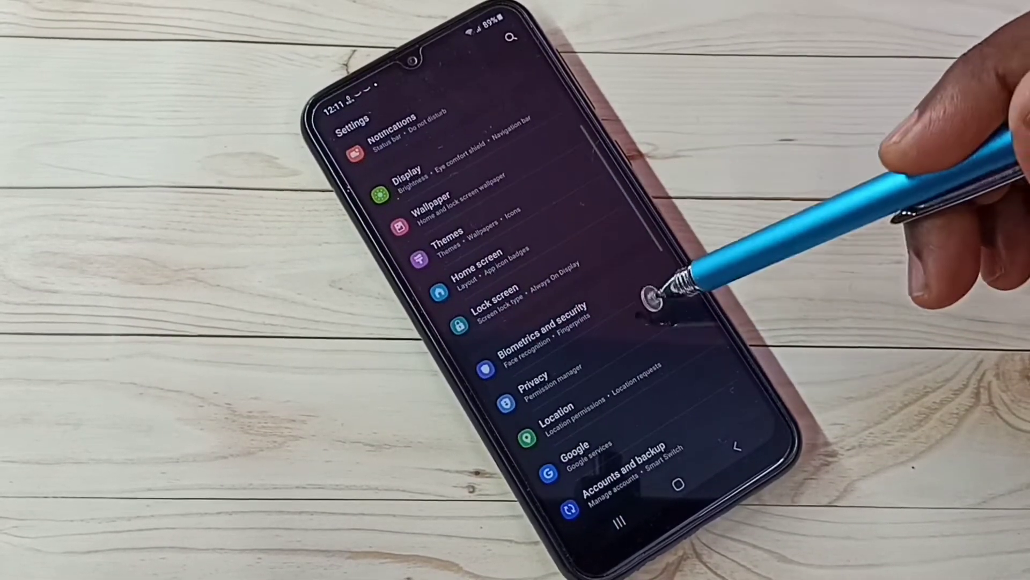
click(542, 378)
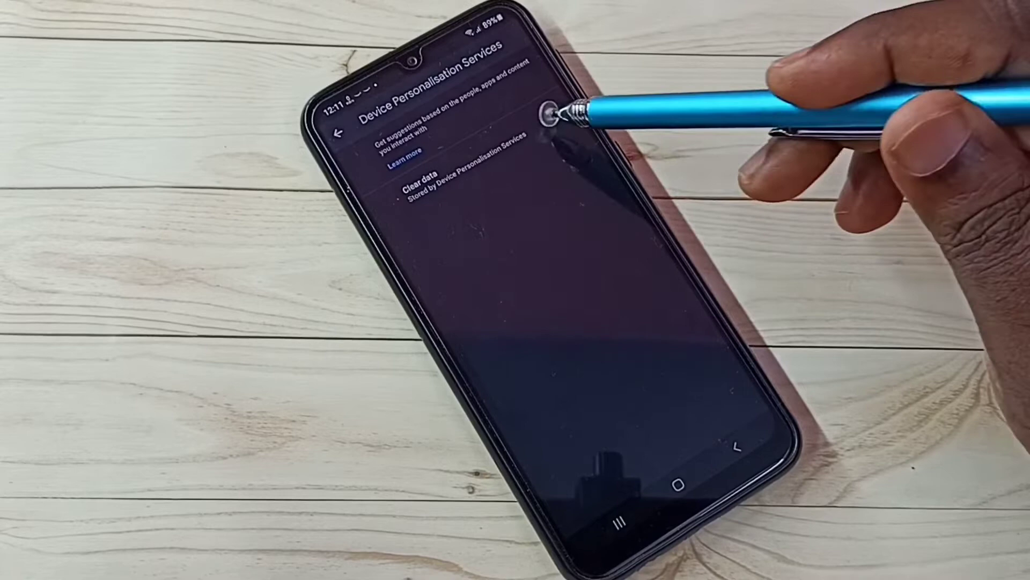
click(424, 190)
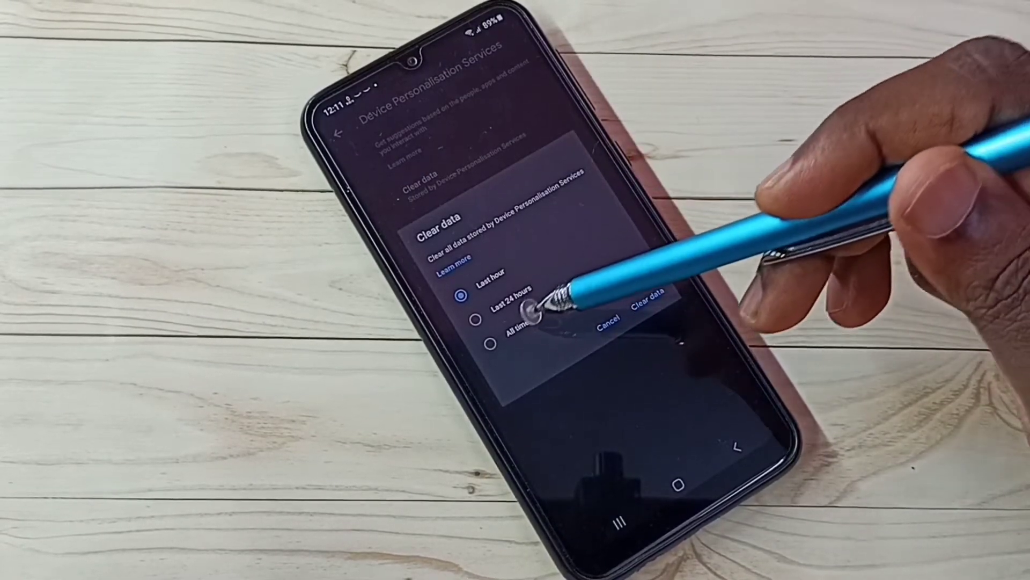
click(493, 327)
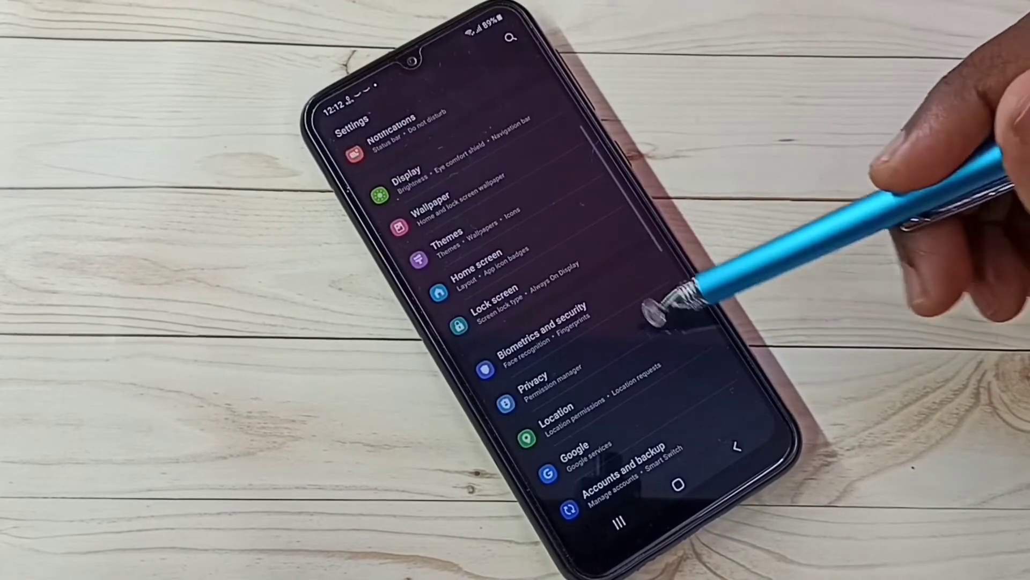
- Review Activity controls to confirm Web & App Activity, Location, YouTube history and ad personalisation are off
click(539, 378)
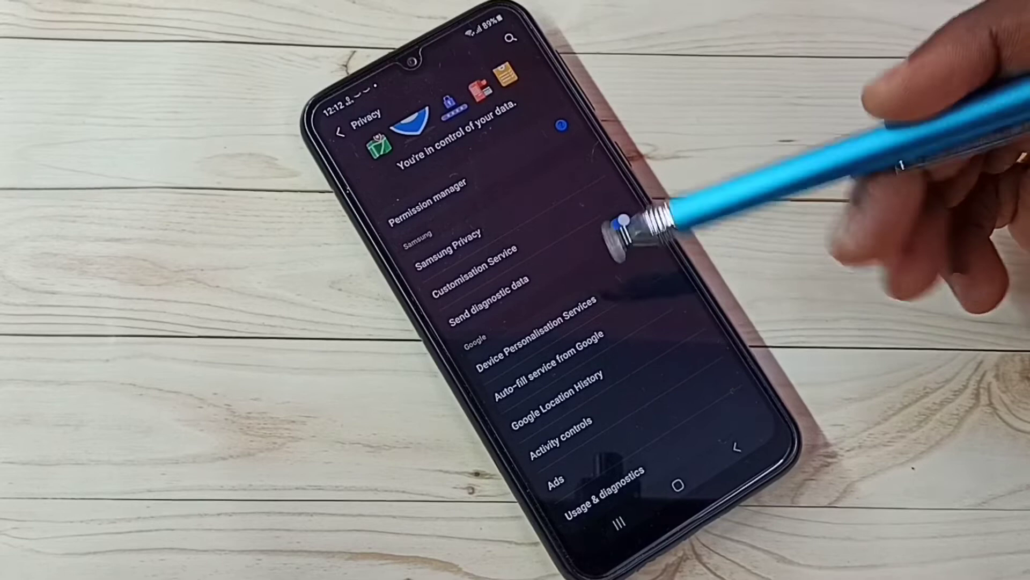
click(615, 222)
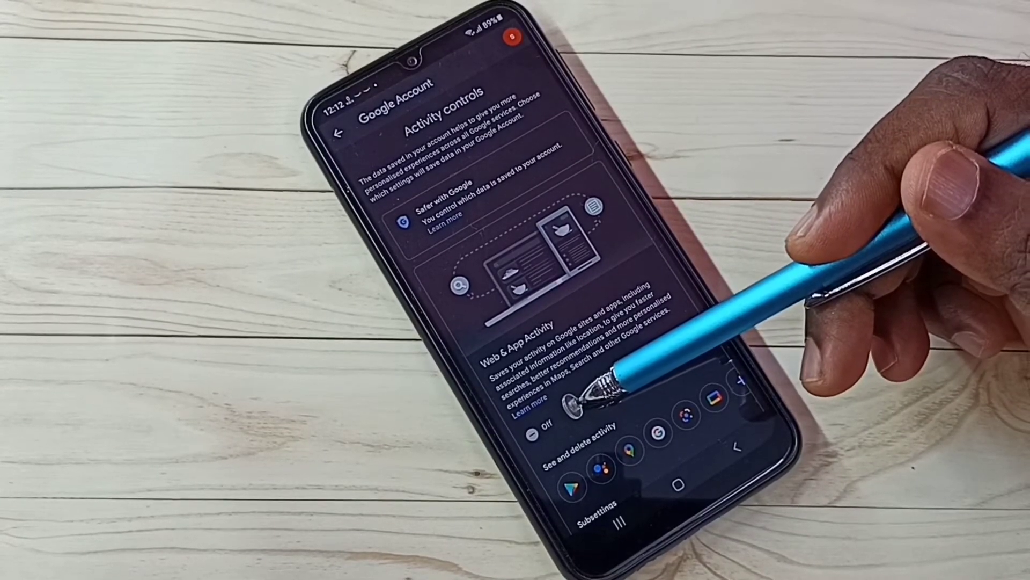
scroll(down, 3)
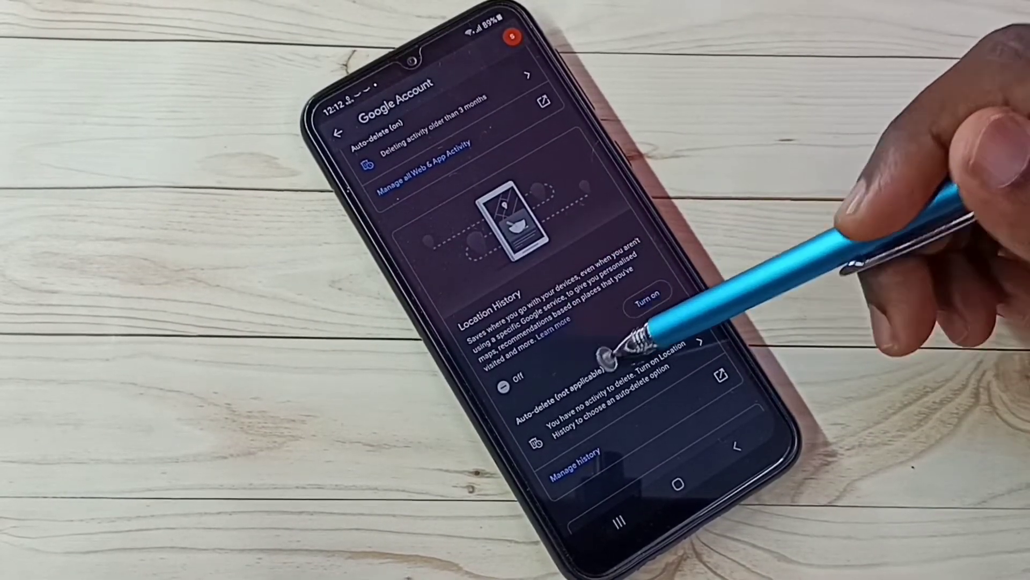
scroll(down, 3)
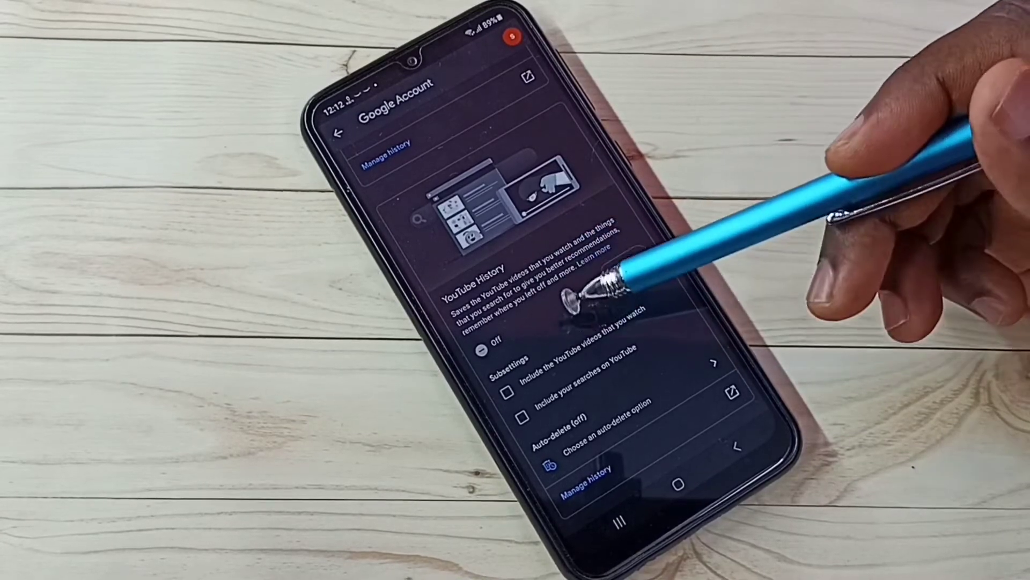
scroll(down, 3)
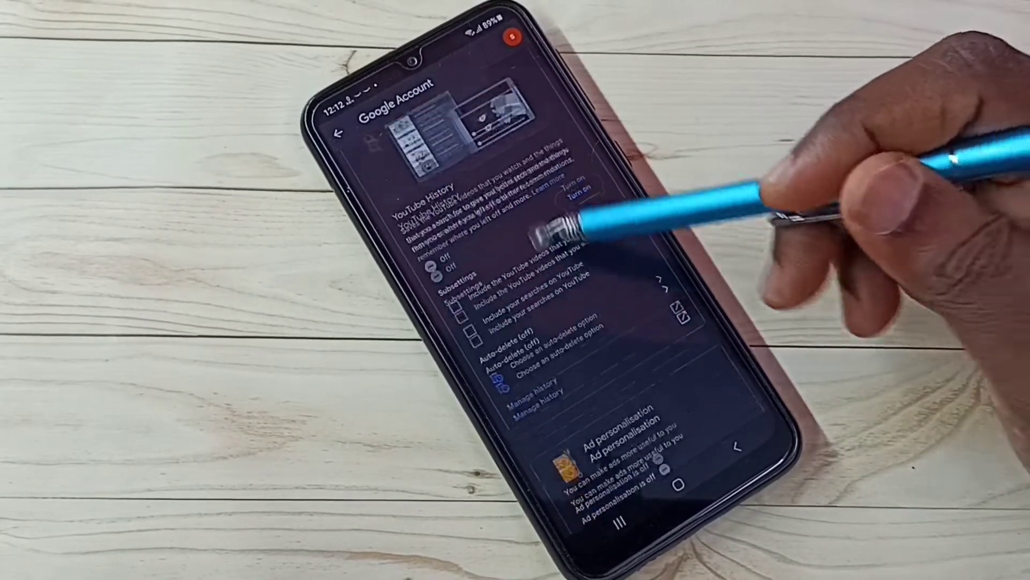
scroll(down, 3)
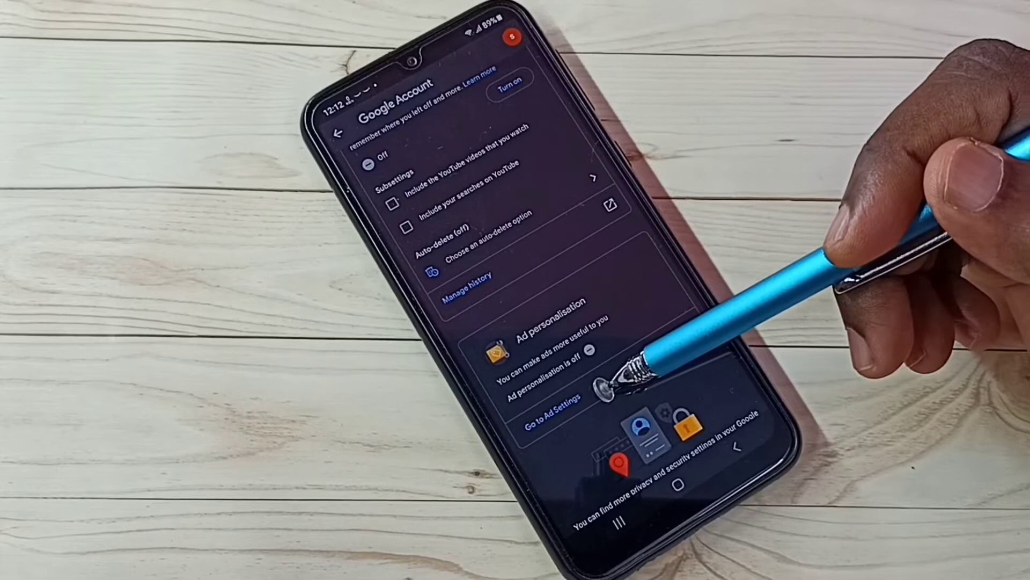
click(550, 400)
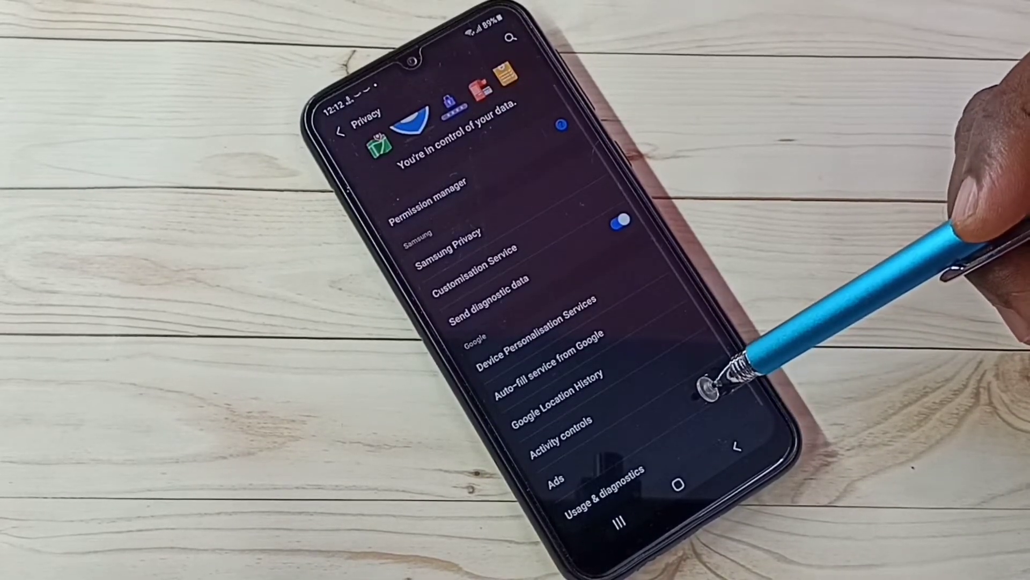
- Visit the Ads page and opt out of ads personalisation, returning to Privacy
click(555, 477)
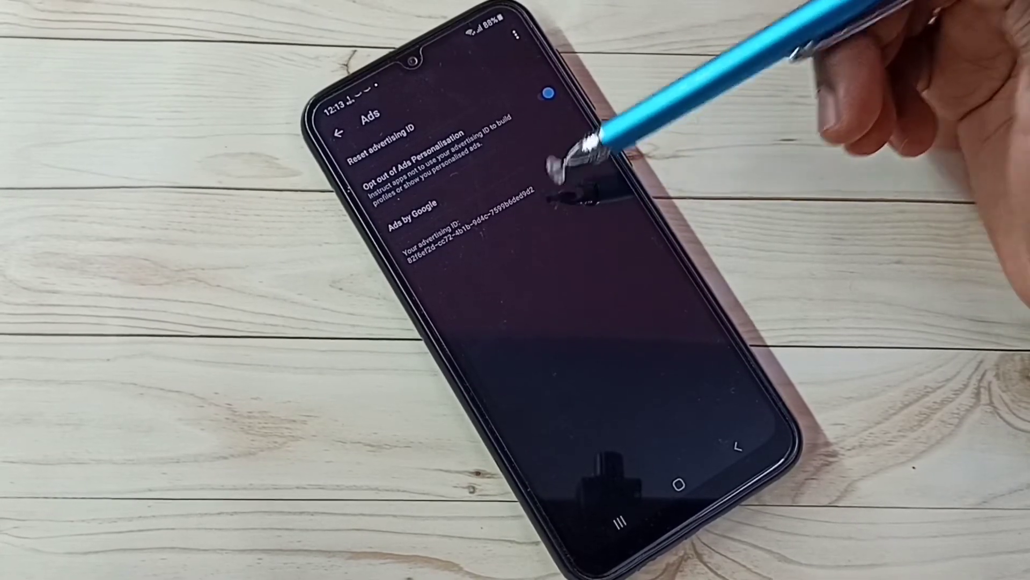
click(340, 128)
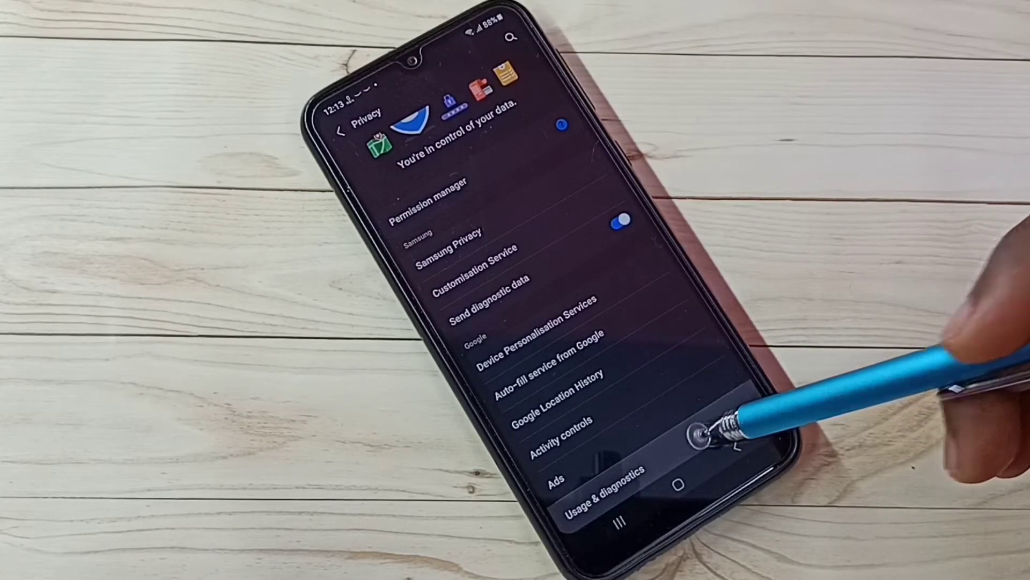
- Show the Usage & diagnostics page with diagnostic data sharing off
click(601, 476)
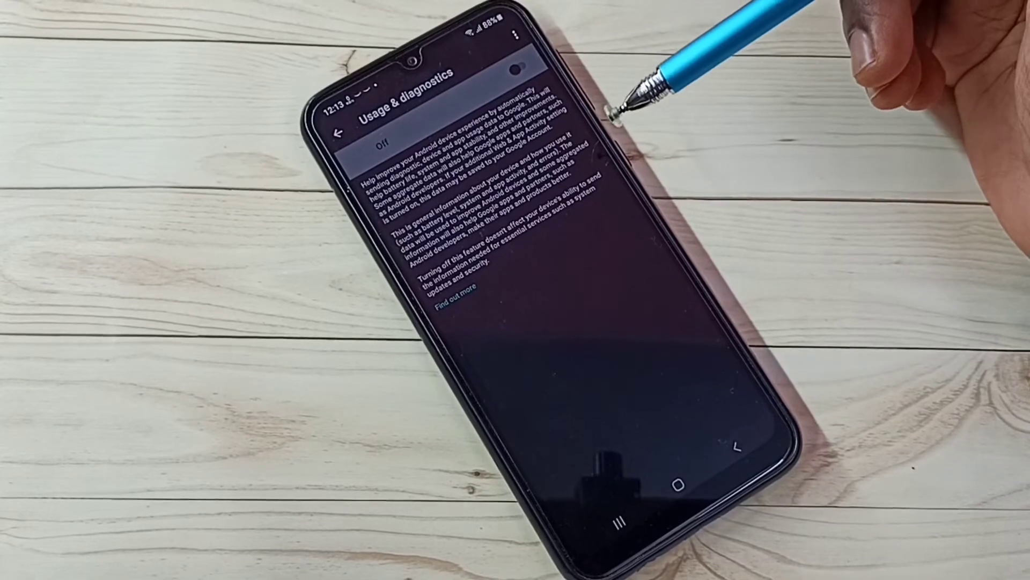